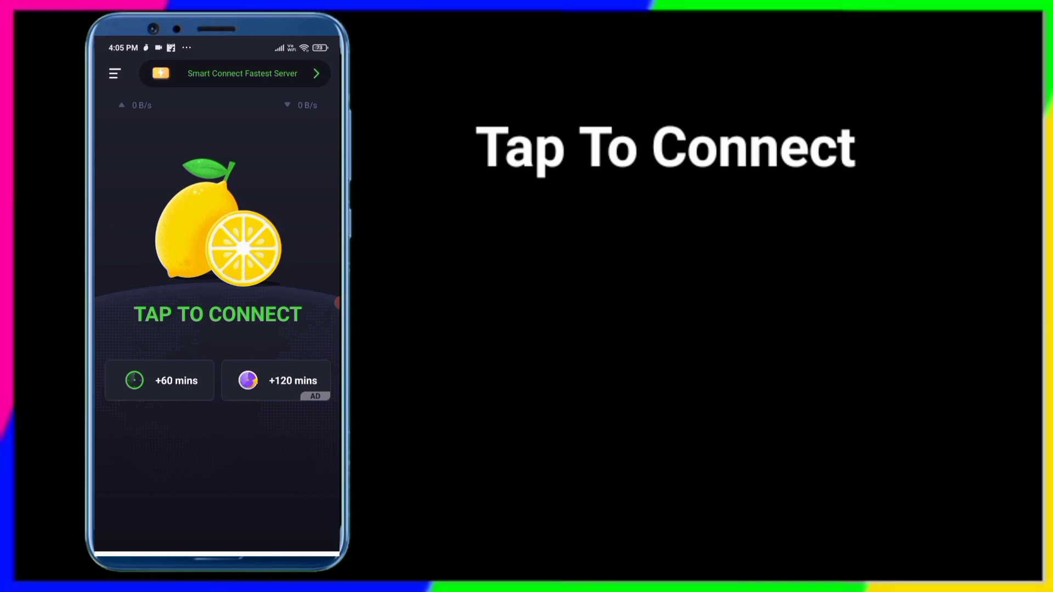
Connect 3X VPN and approve the connection request
click(217, 314)
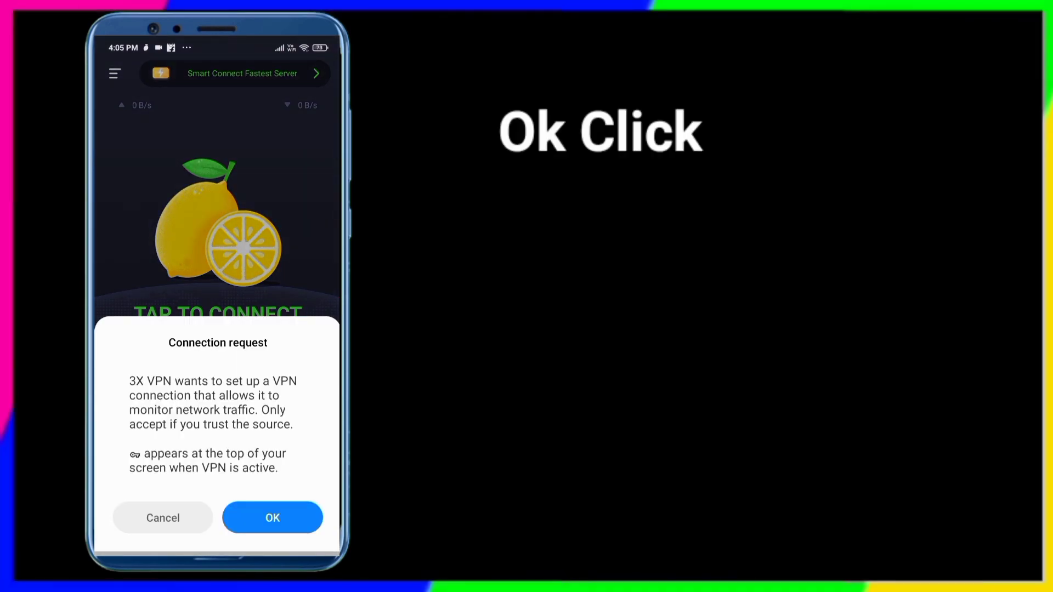
click(272, 517)
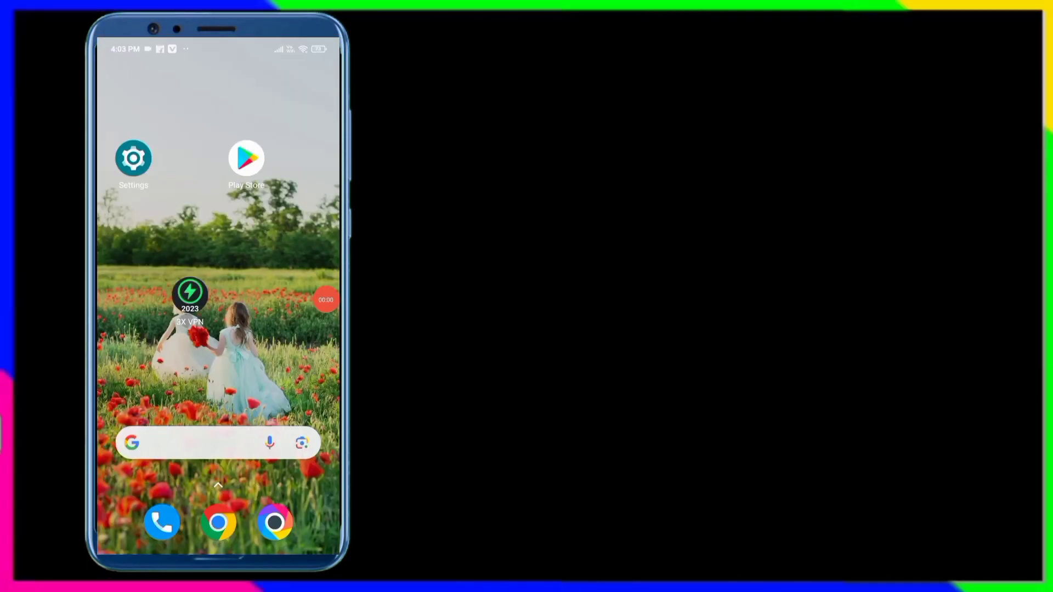
Open the Jio SIM's settings under SIM cards & mobile networks
click(133, 158)
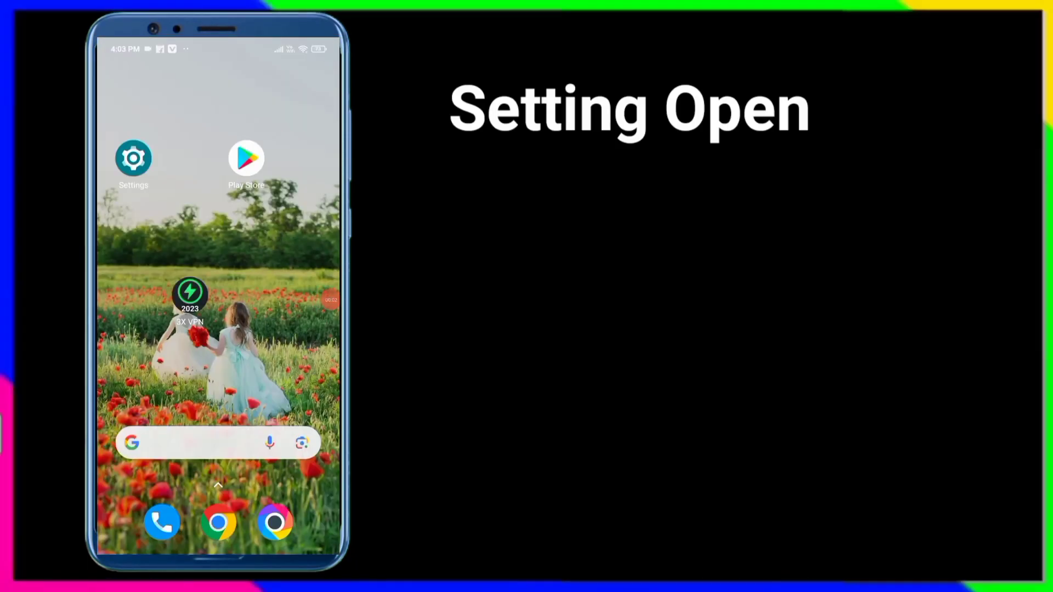
click(133, 158)
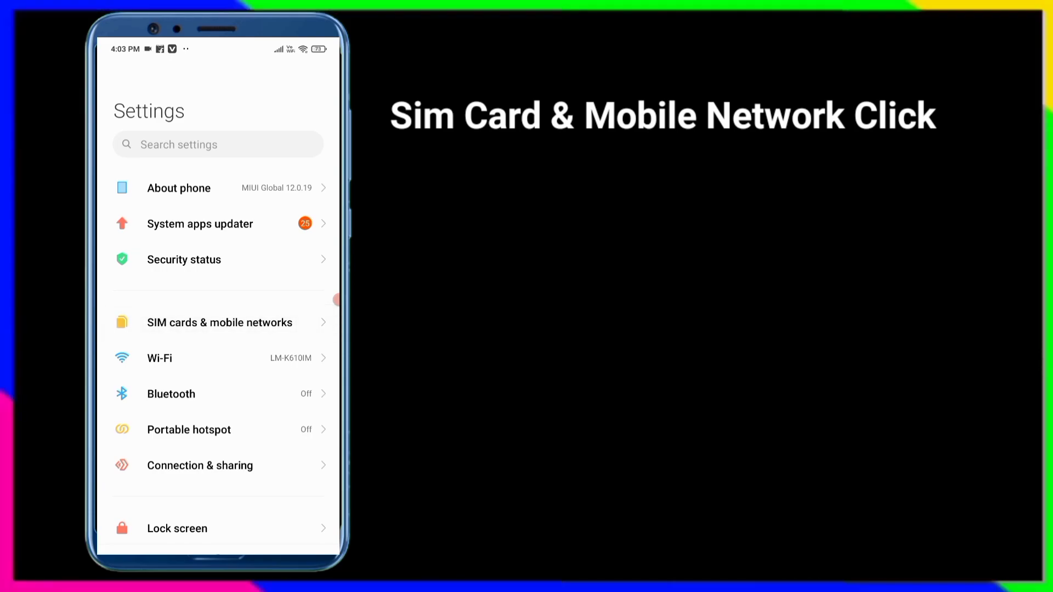
click(219, 322)
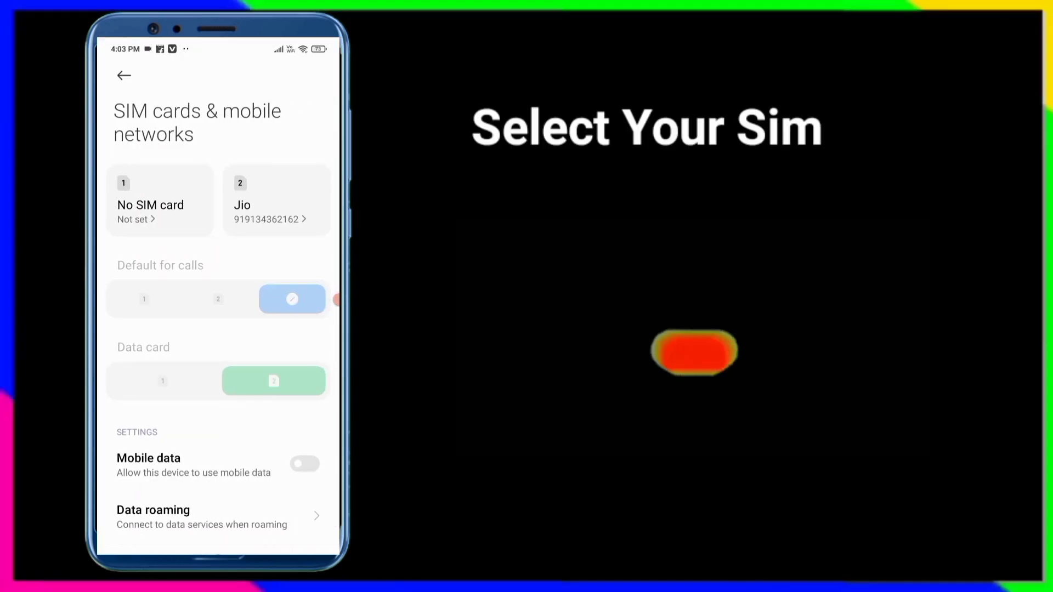
click(275, 199)
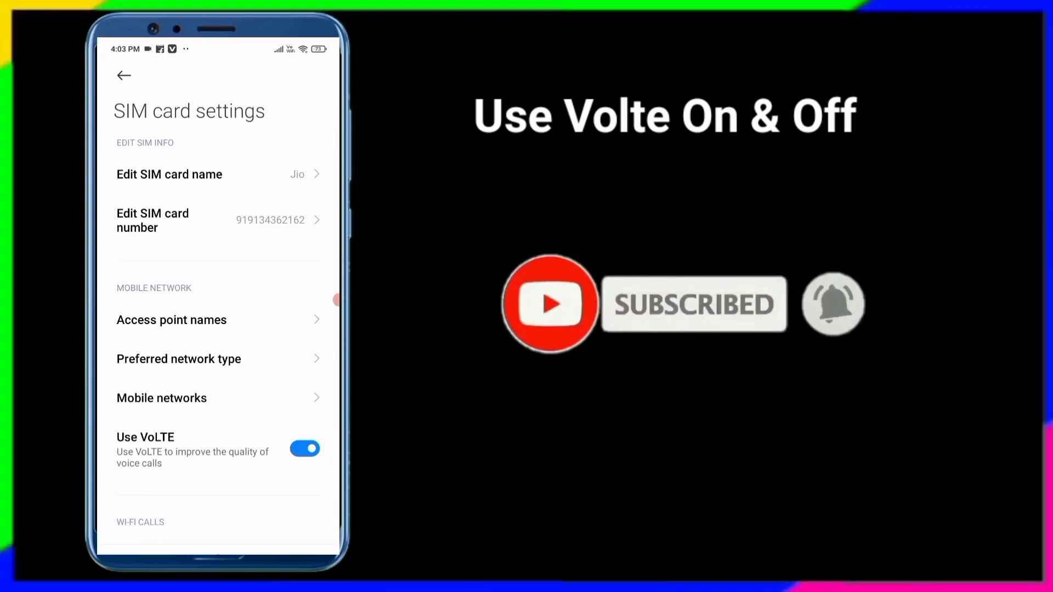
Toggle Use VoLTE off and back on, then view the Jio access point names
click(305, 449)
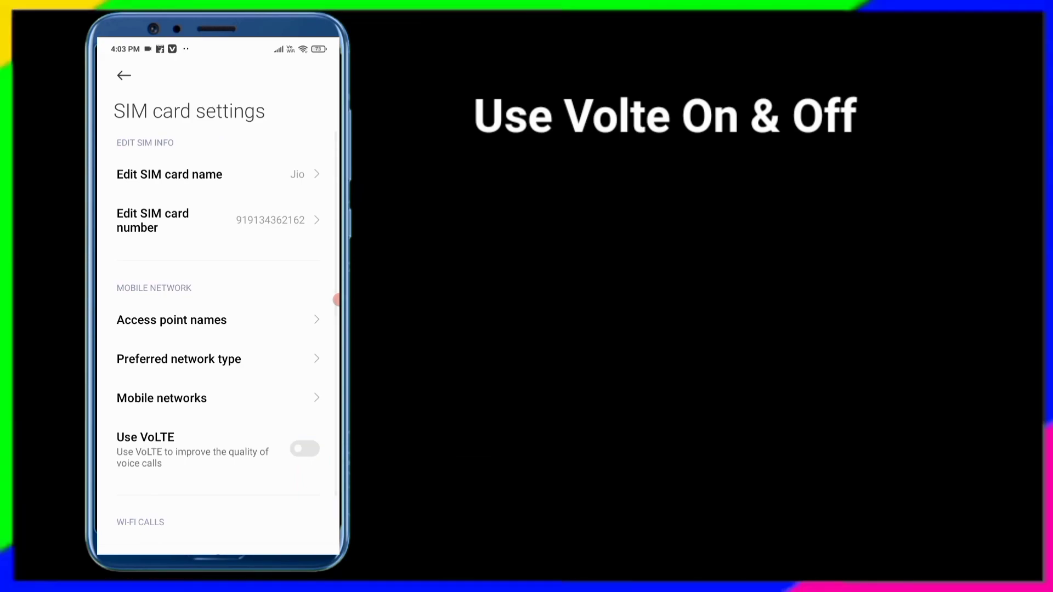
click(304, 448)
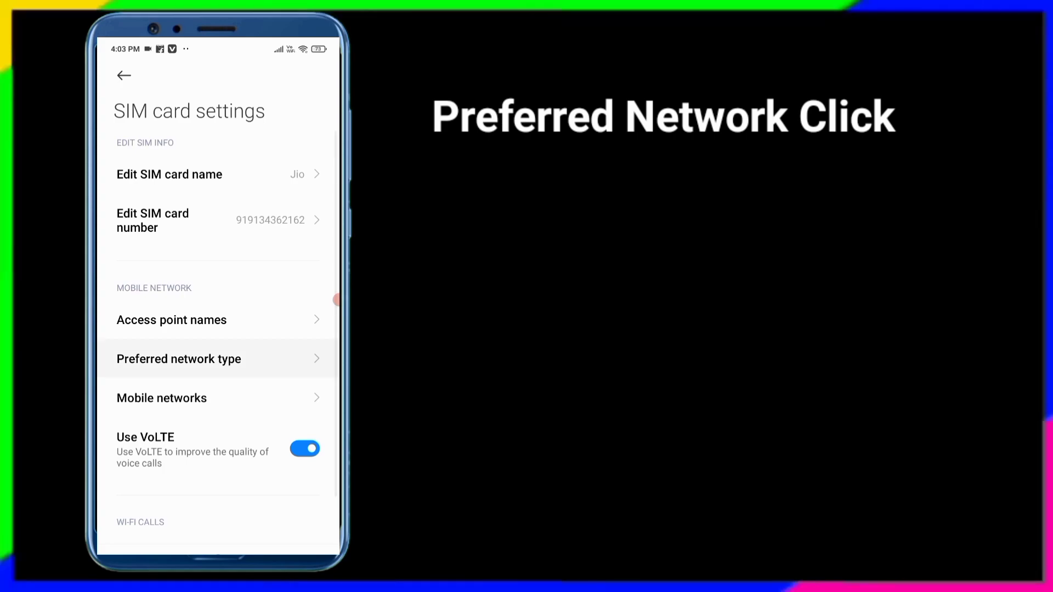
click(179, 359)
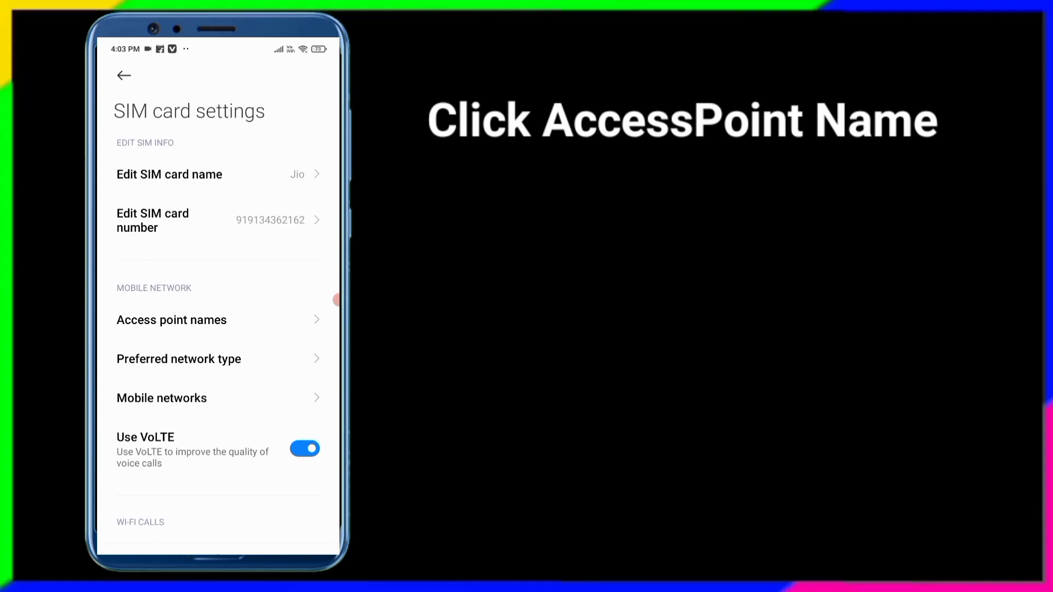
click(171, 319)
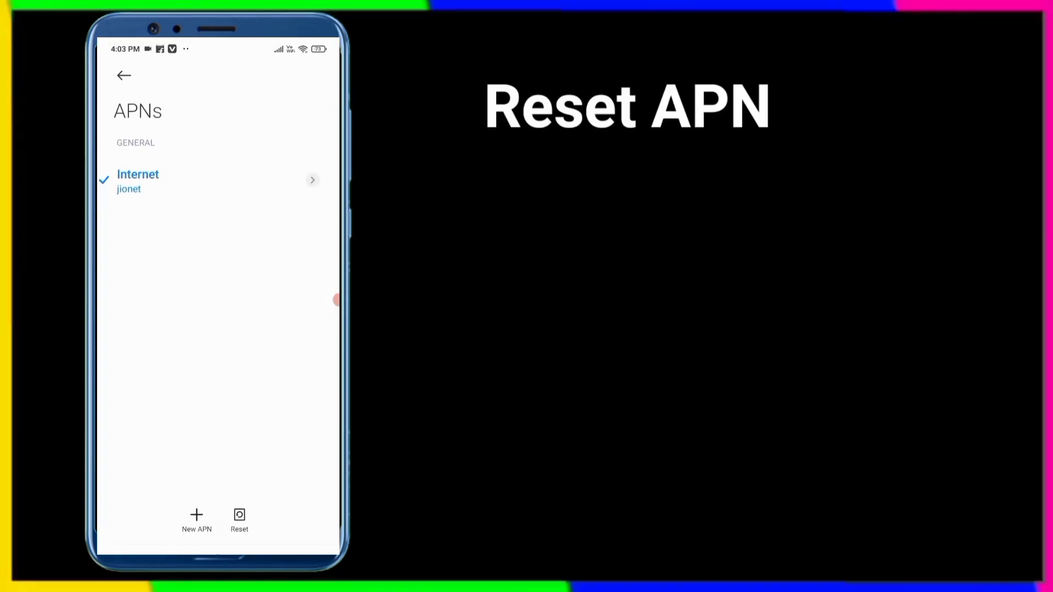
Reset the Jio APNs to defaults and return to the main Settings list
click(239, 518)
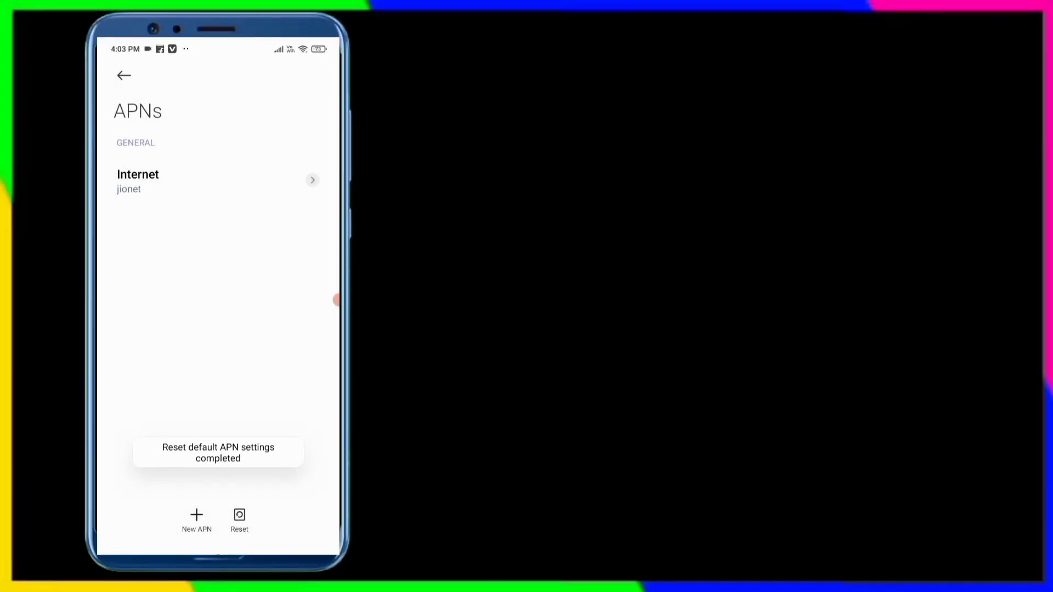
click(123, 75)
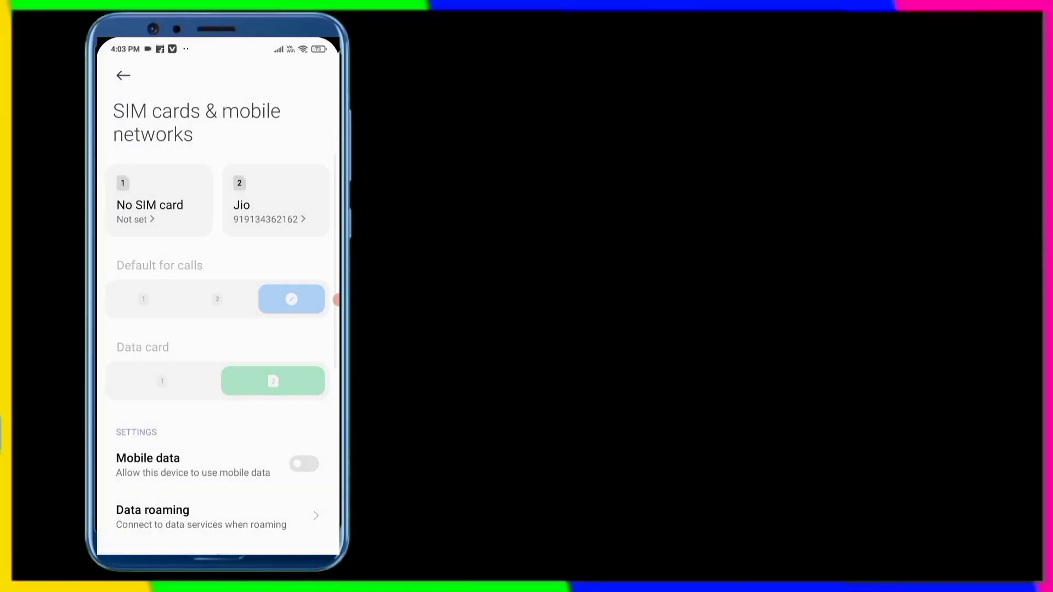
click(123, 74)
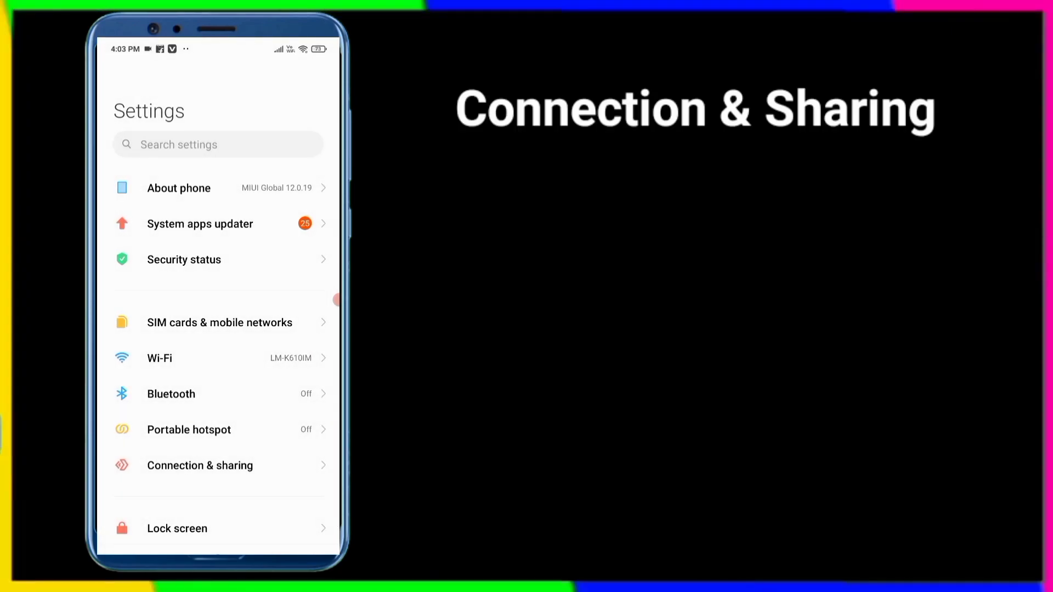
Switch Aeroplane mode on and off in Connection & sharing, then go home
click(200, 466)
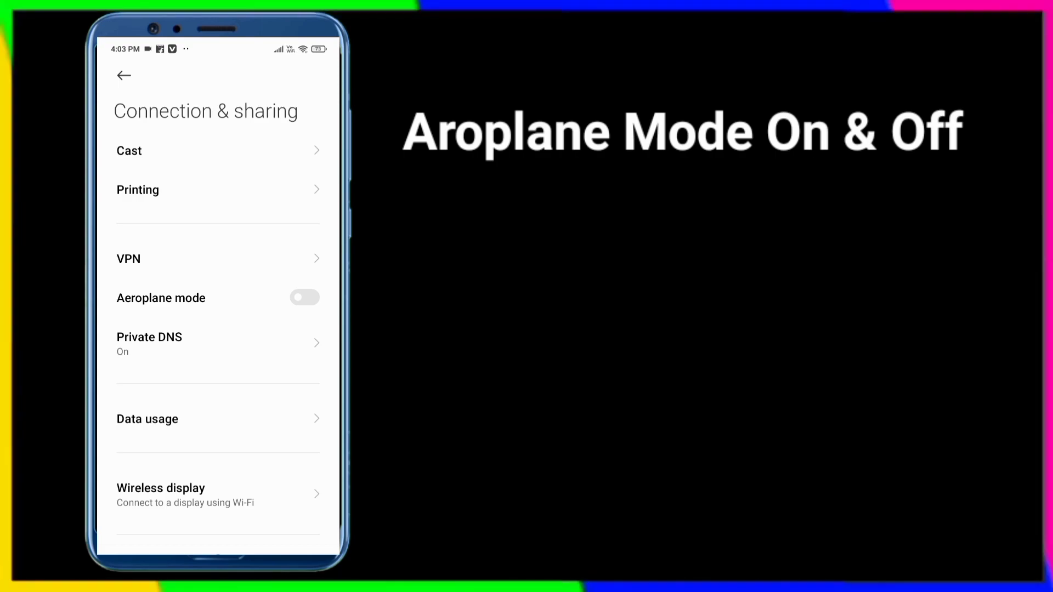
click(305, 298)
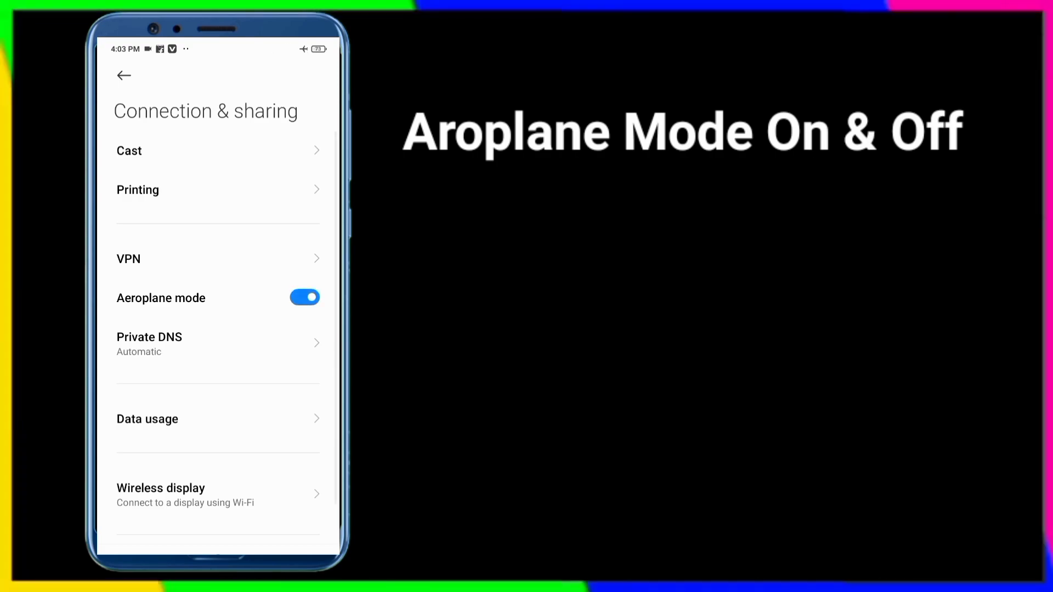
click(304, 297)
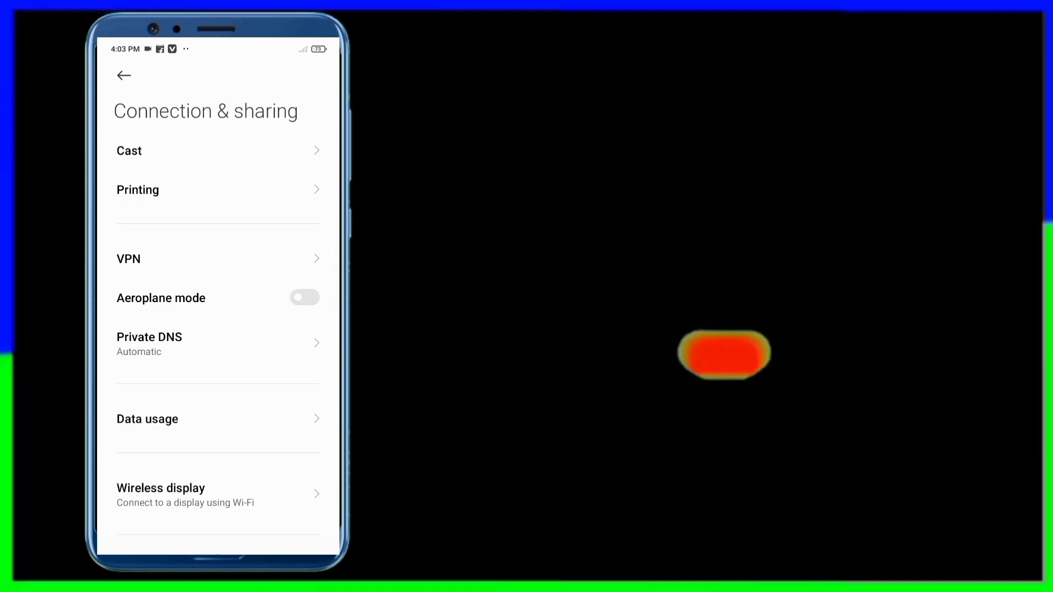
click(124, 75)
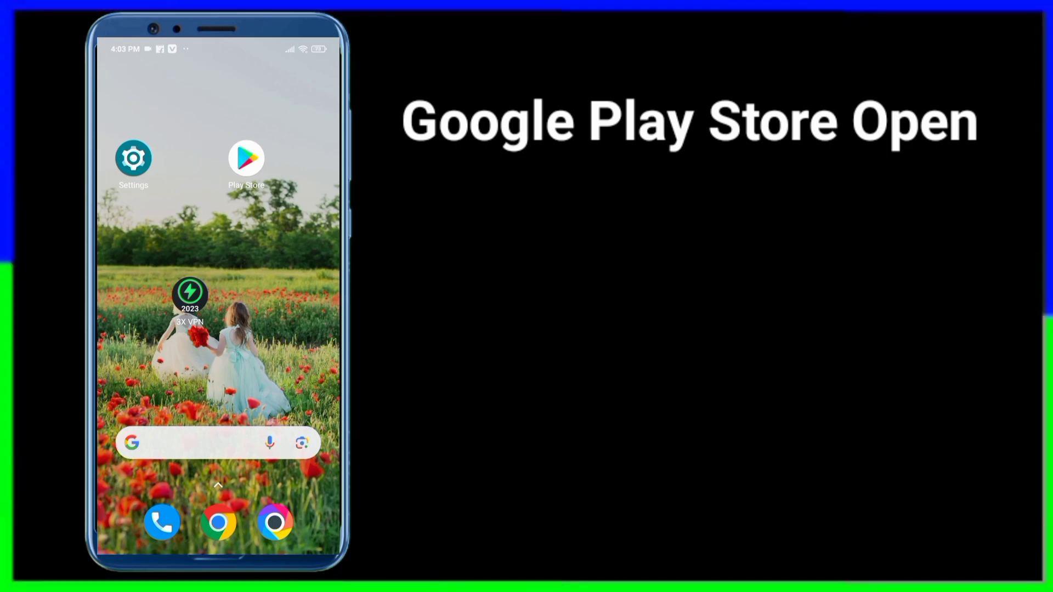
Launch Play Store and reach Settings through the profile menu
click(246, 157)
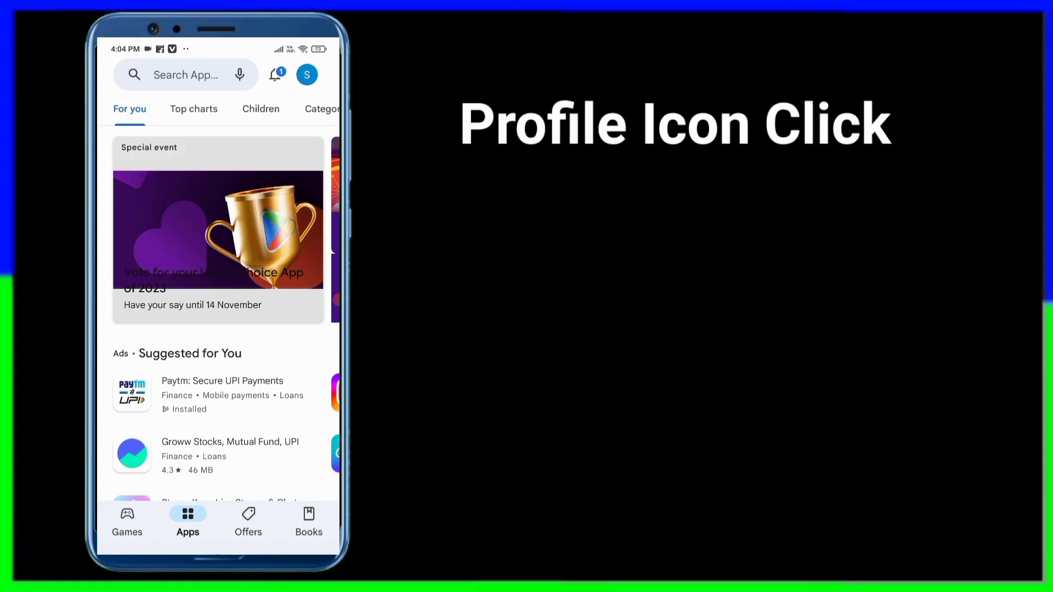
click(306, 74)
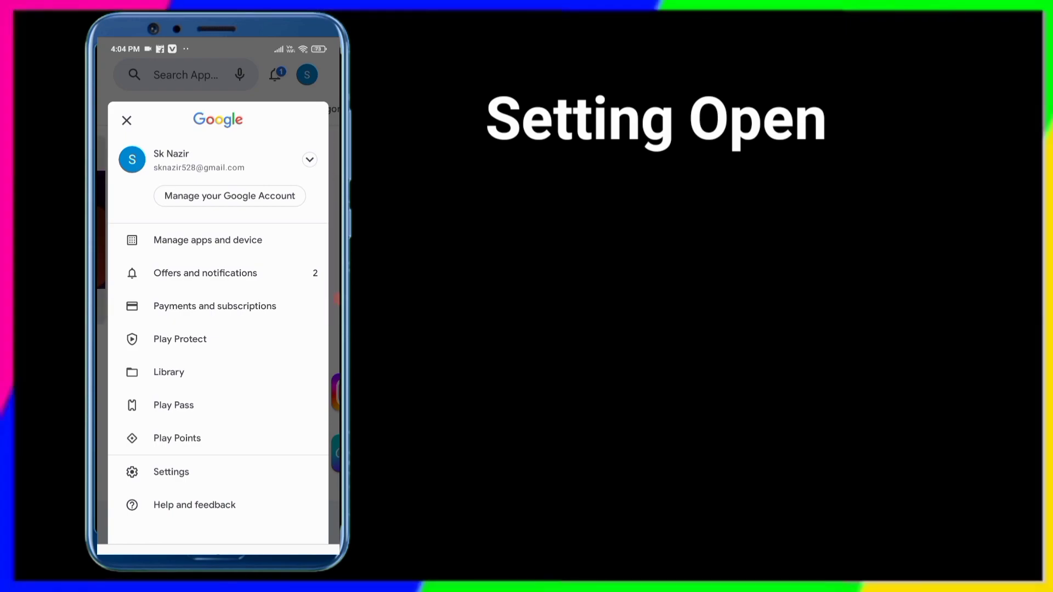
click(170, 472)
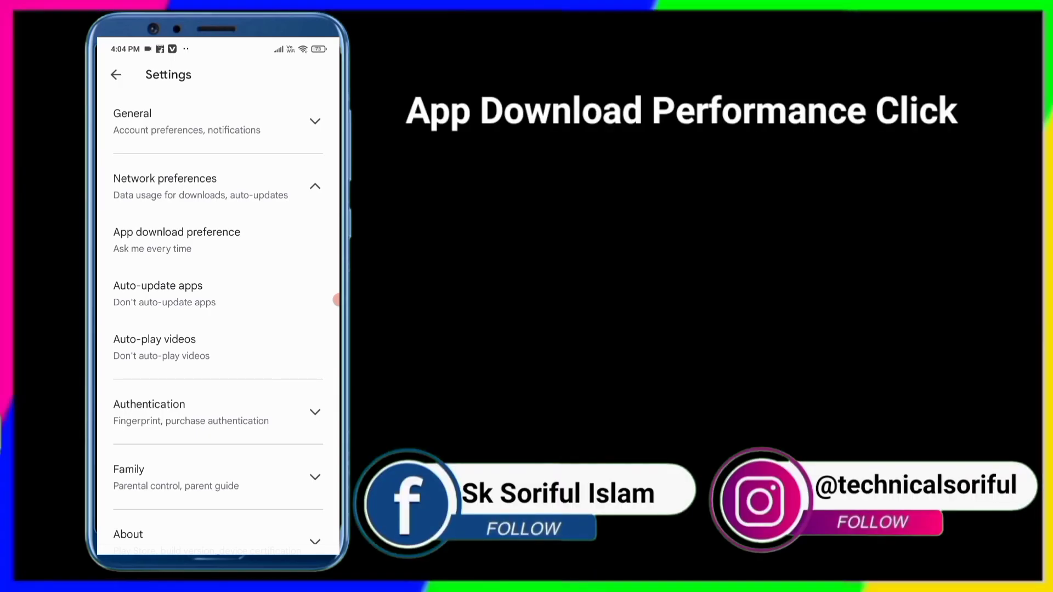
Set App download preference to Ask me every time and review auto-update options
click(176, 240)
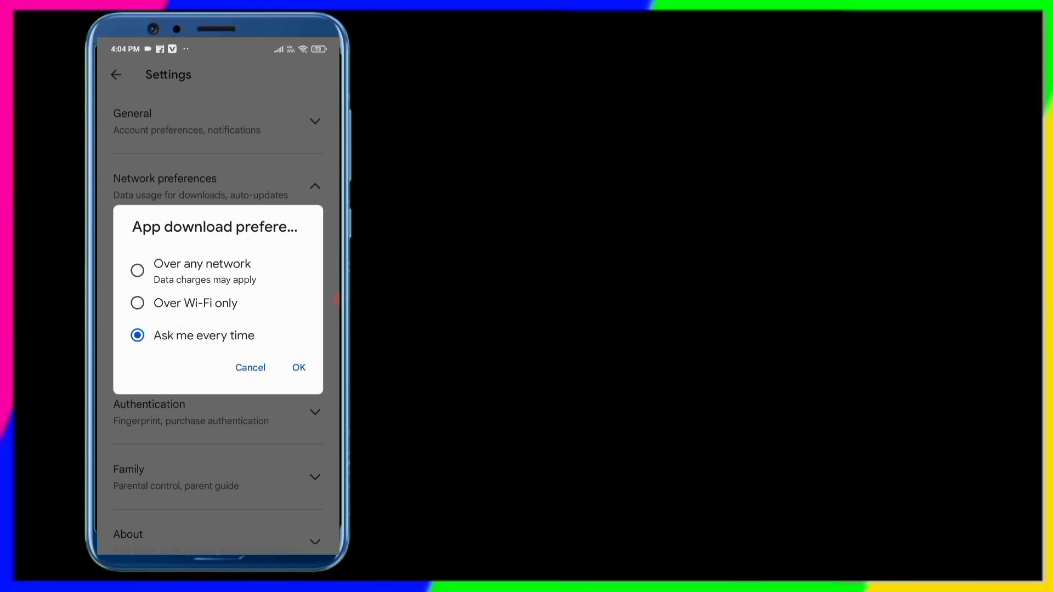
click(298, 368)
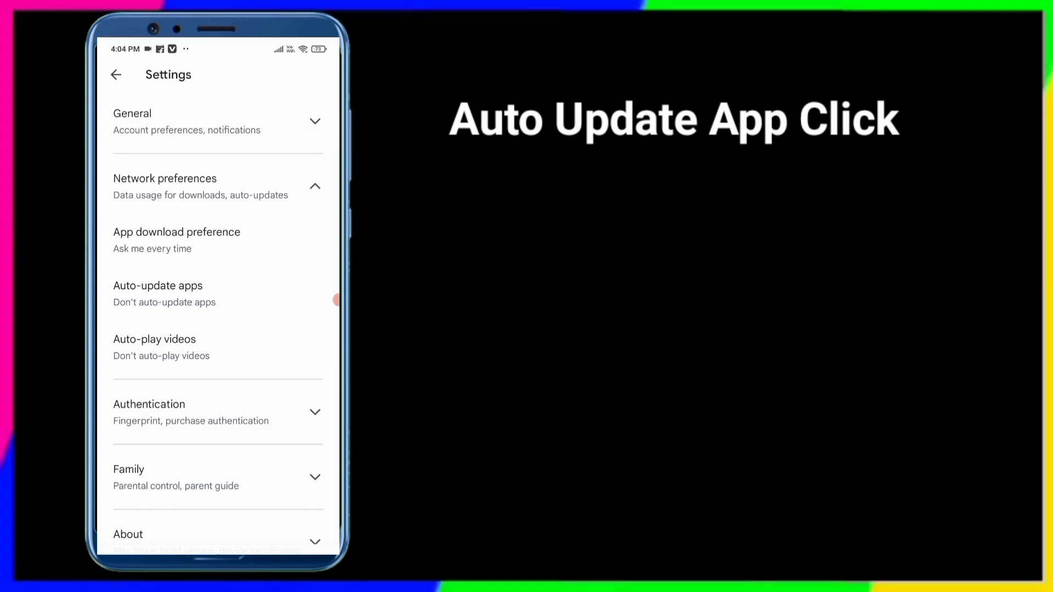
click(158, 285)
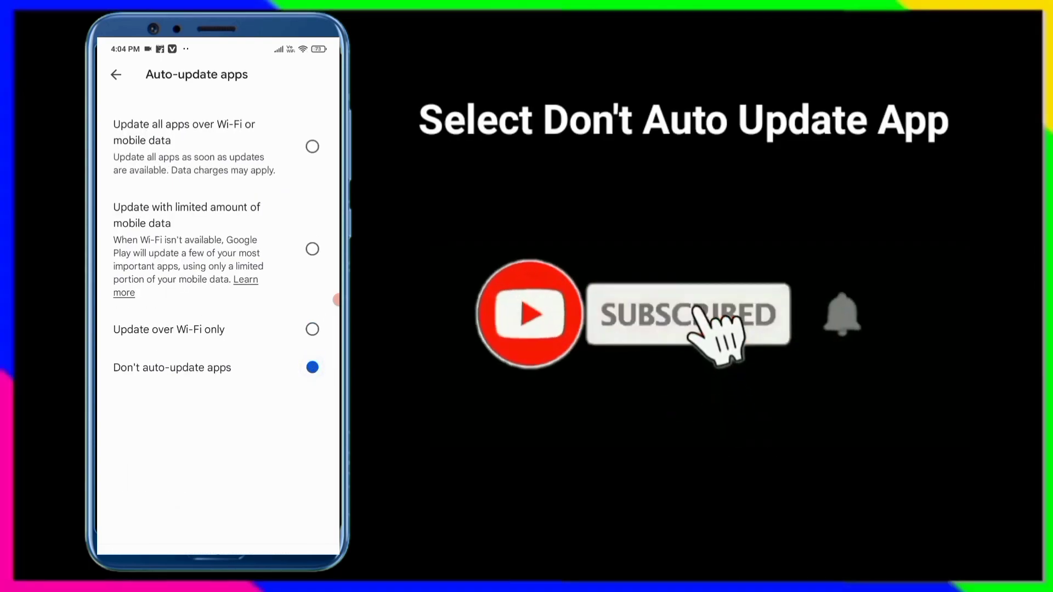
click(116, 74)
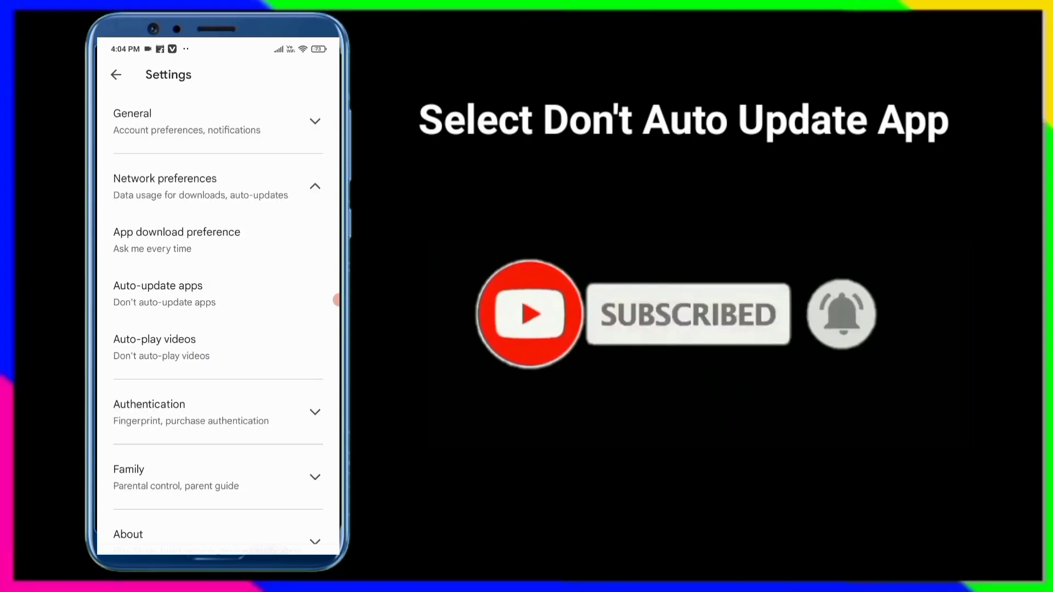
Turn off auto-play videos in Play Store settings
click(153, 339)
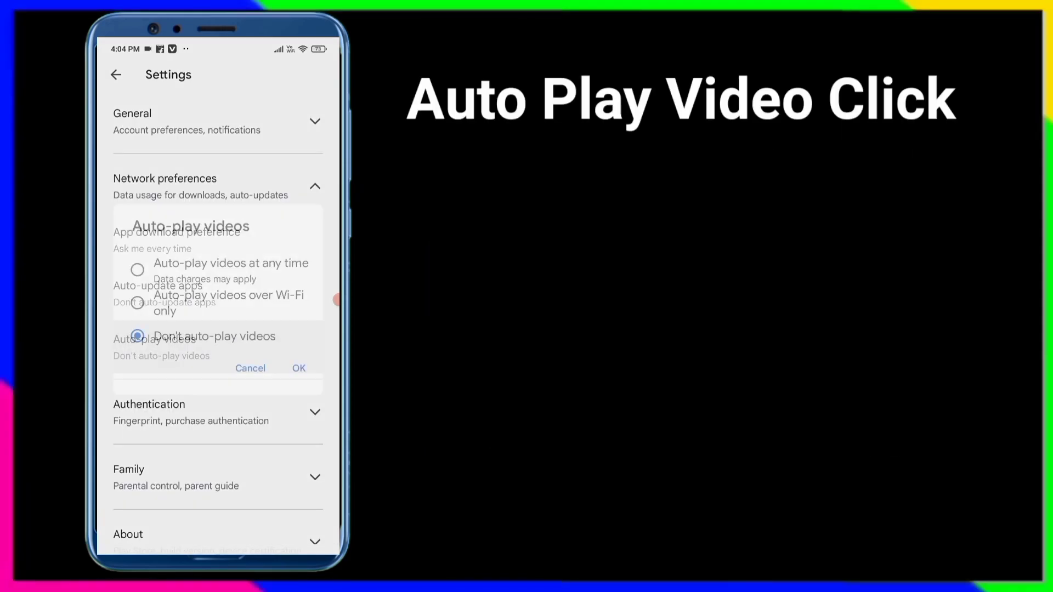
click(137, 336)
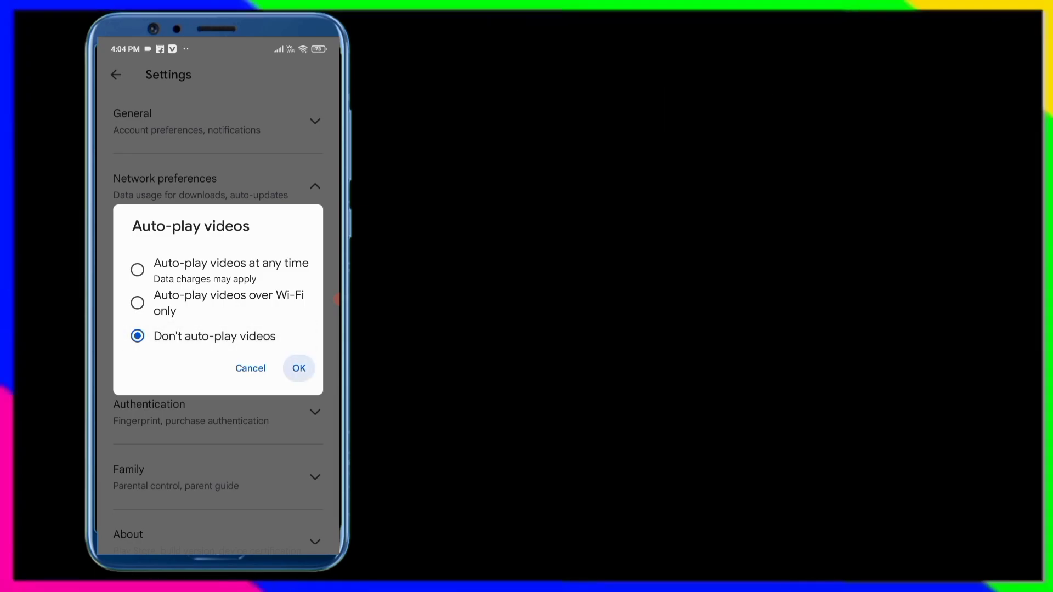
click(298, 368)
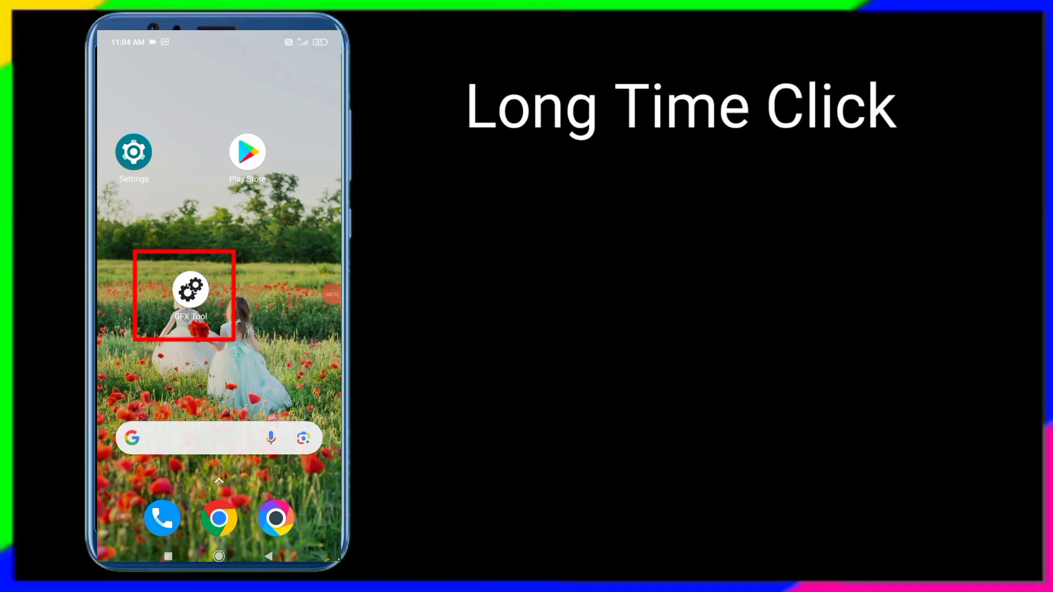
Open GFX Tool's App info and force-stop the app
click(191, 290)
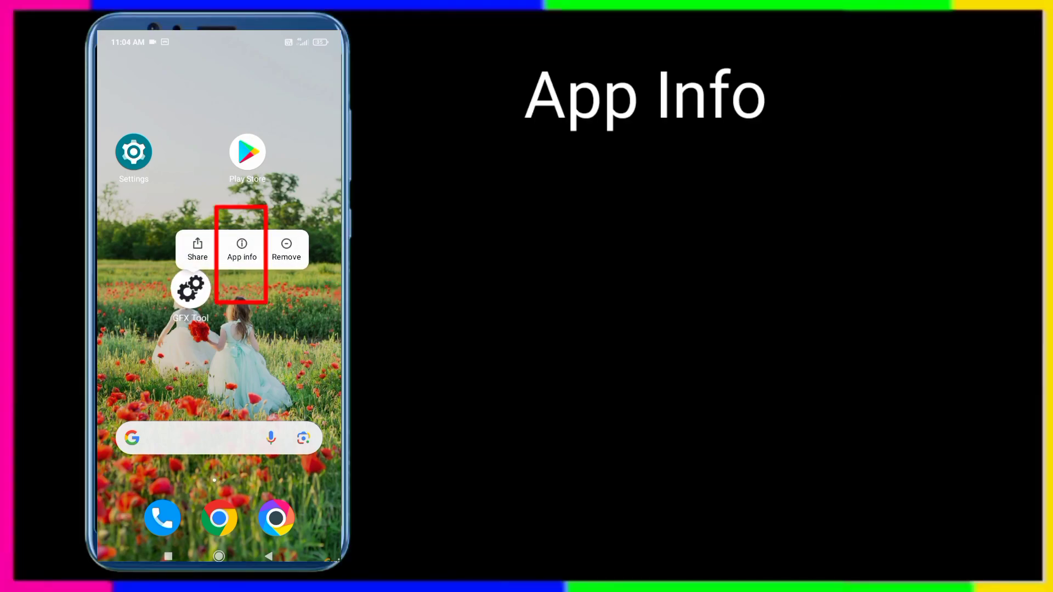
click(242, 249)
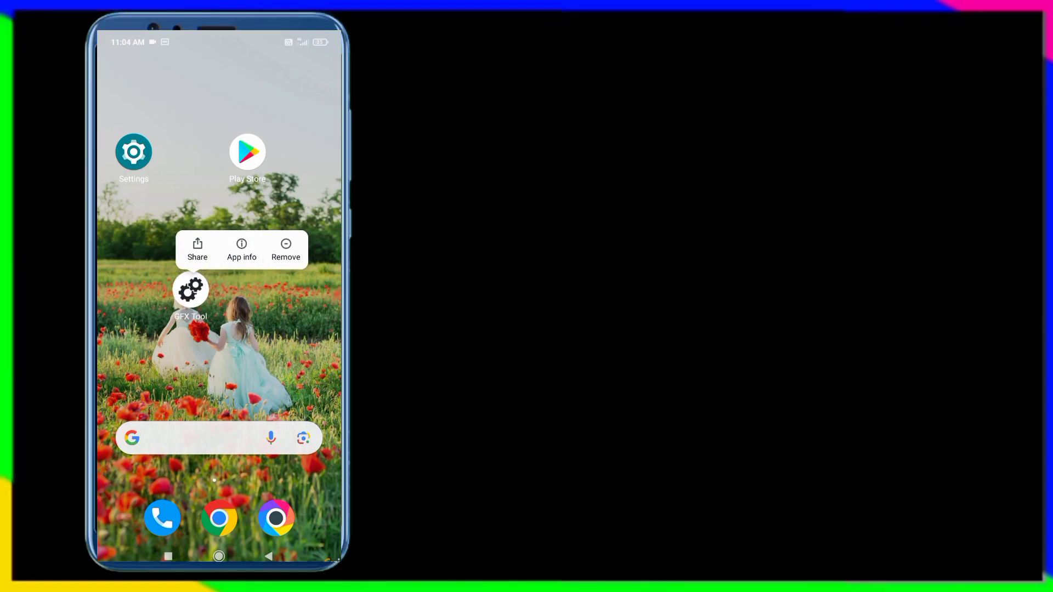
click(241, 249)
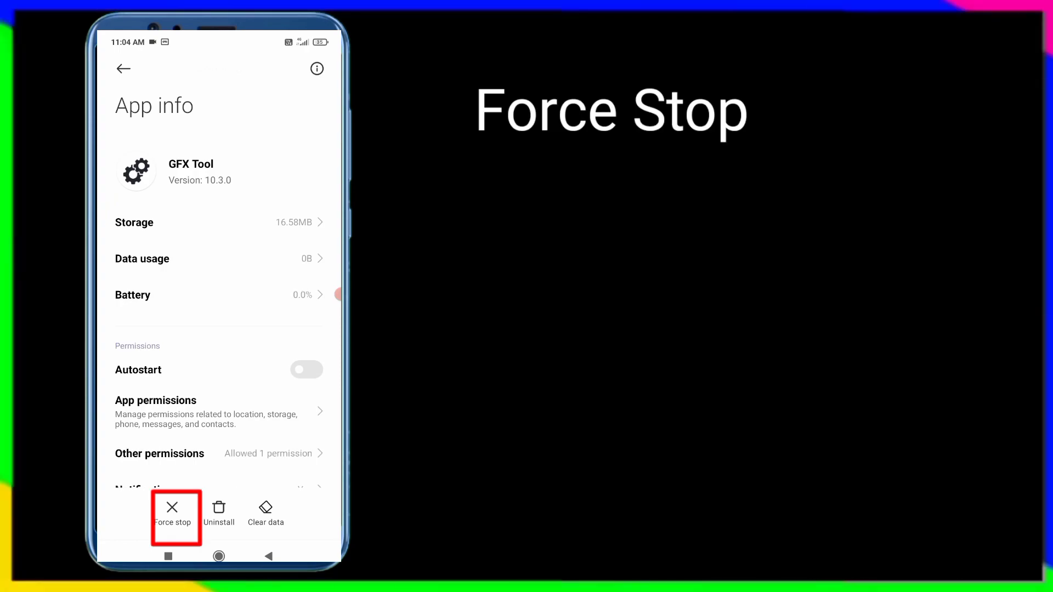
click(171, 514)
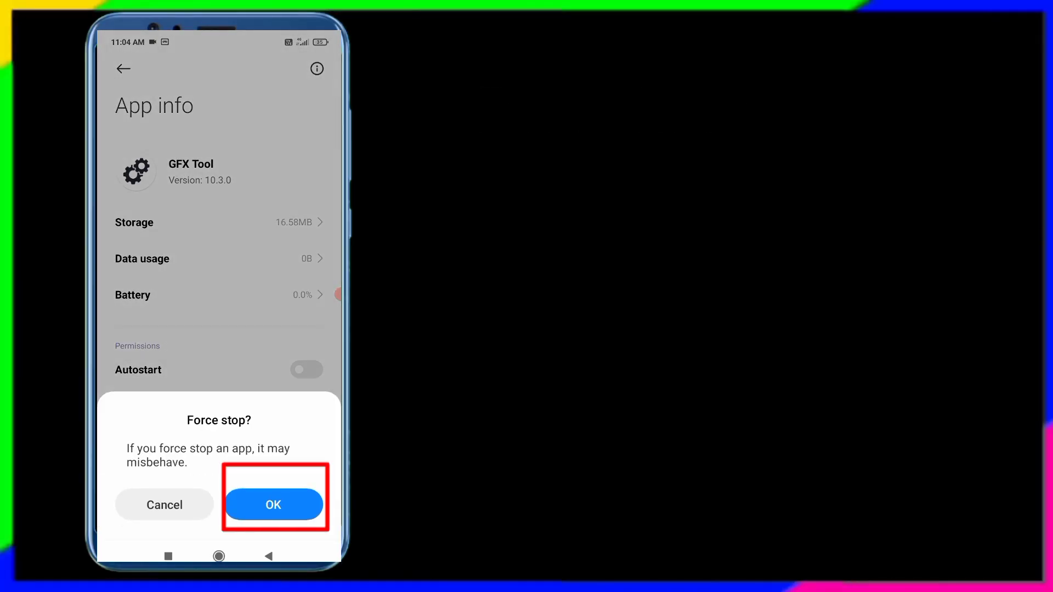
click(273, 504)
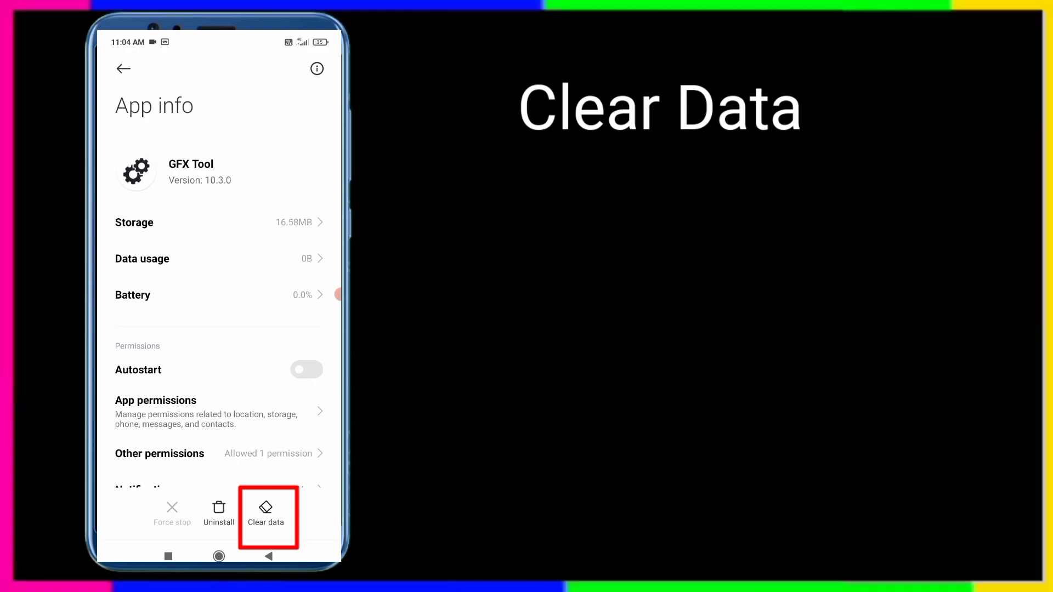
Clear GFX Tool's cache and then all of its app data
click(266, 512)
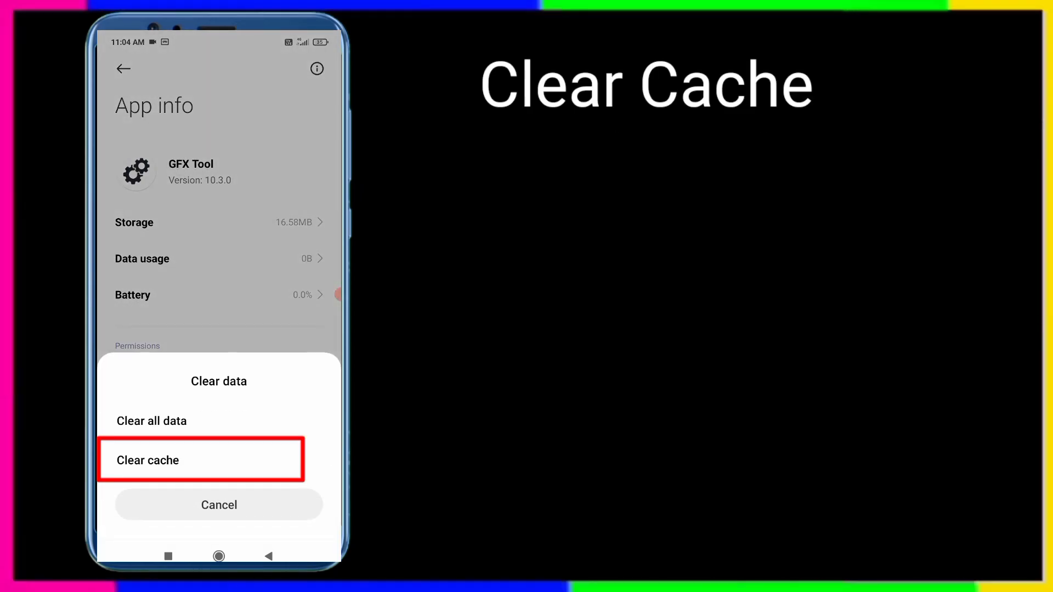
click(200, 460)
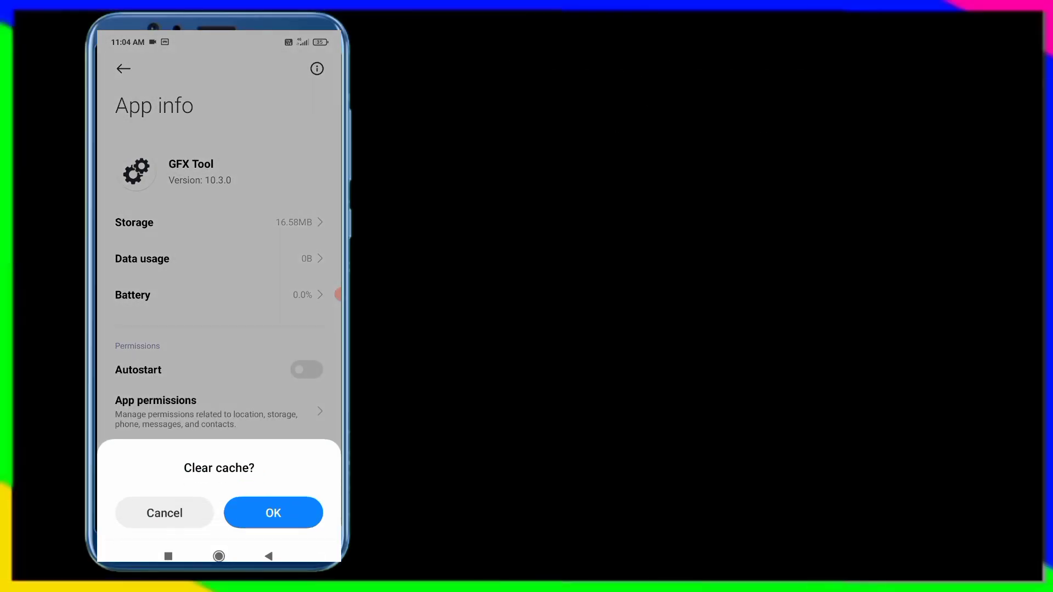
click(273, 512)
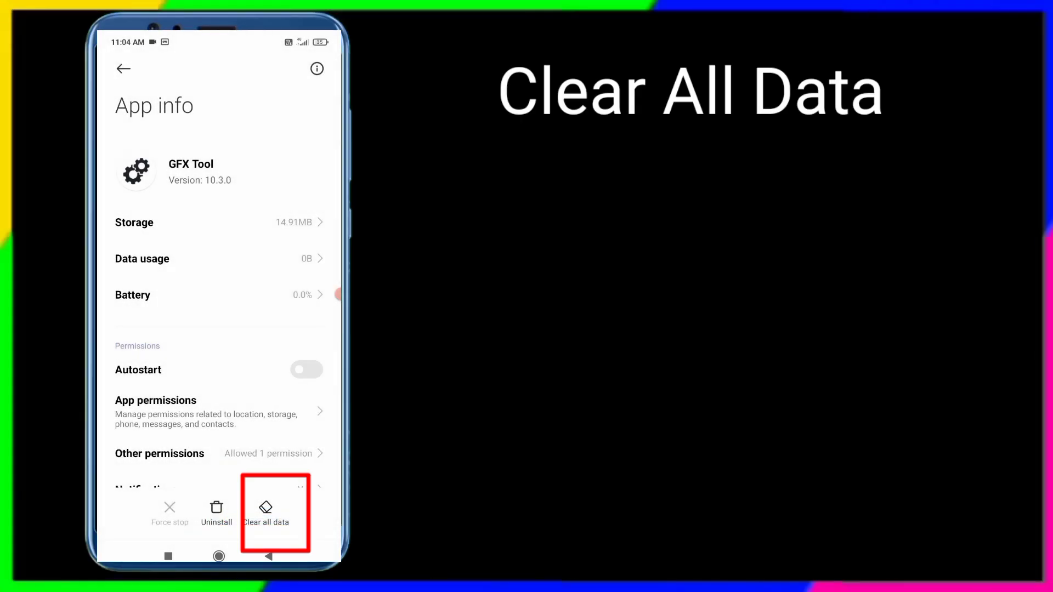
click(266, 509)
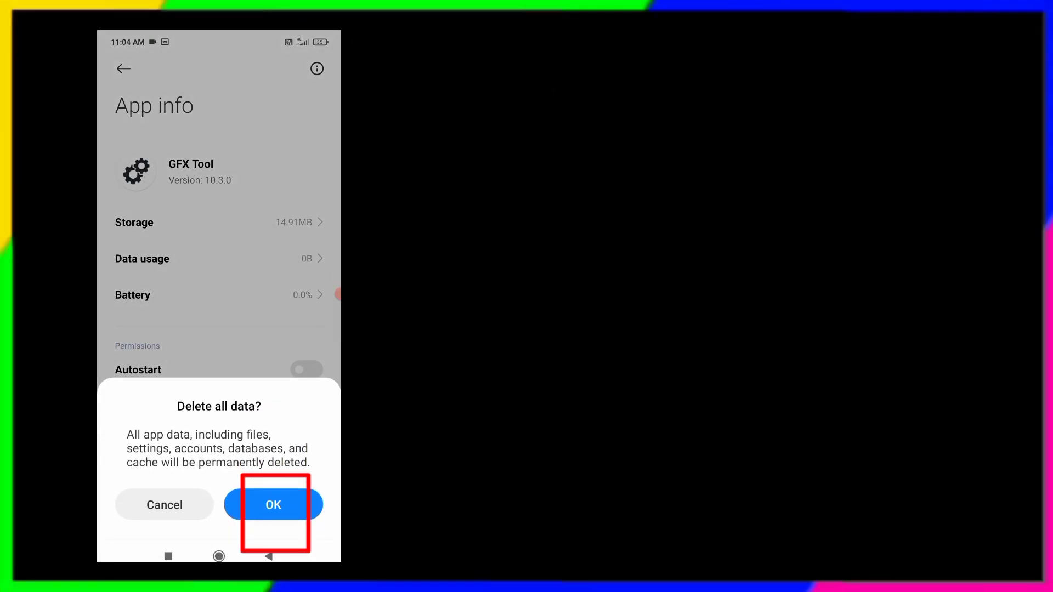
click(272, 504)
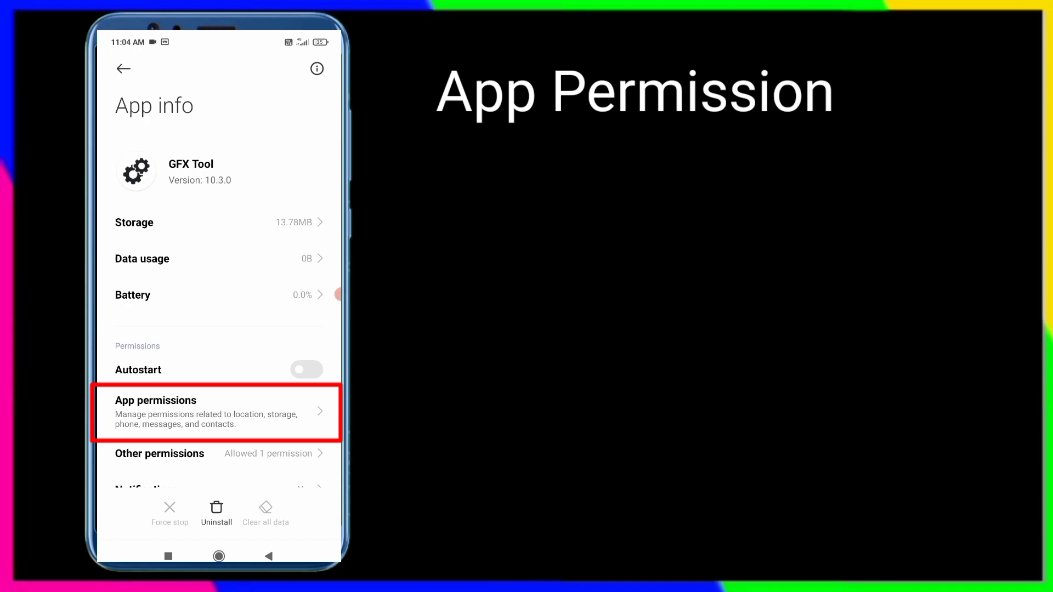
Set GFX Tool's Storage permission to Allow and return to App info
click(215, 412)
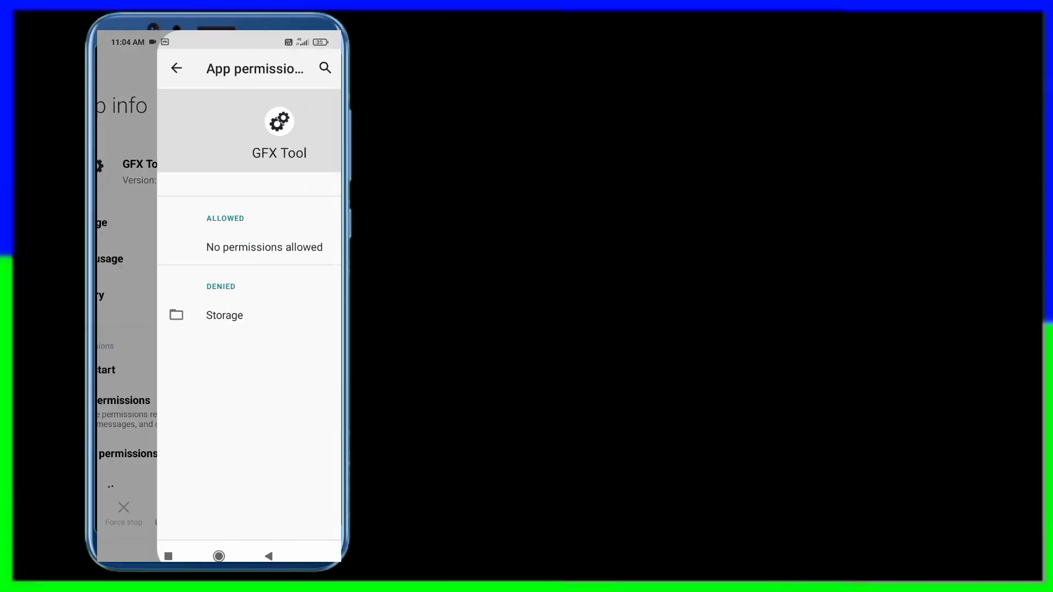
click(225, 314)
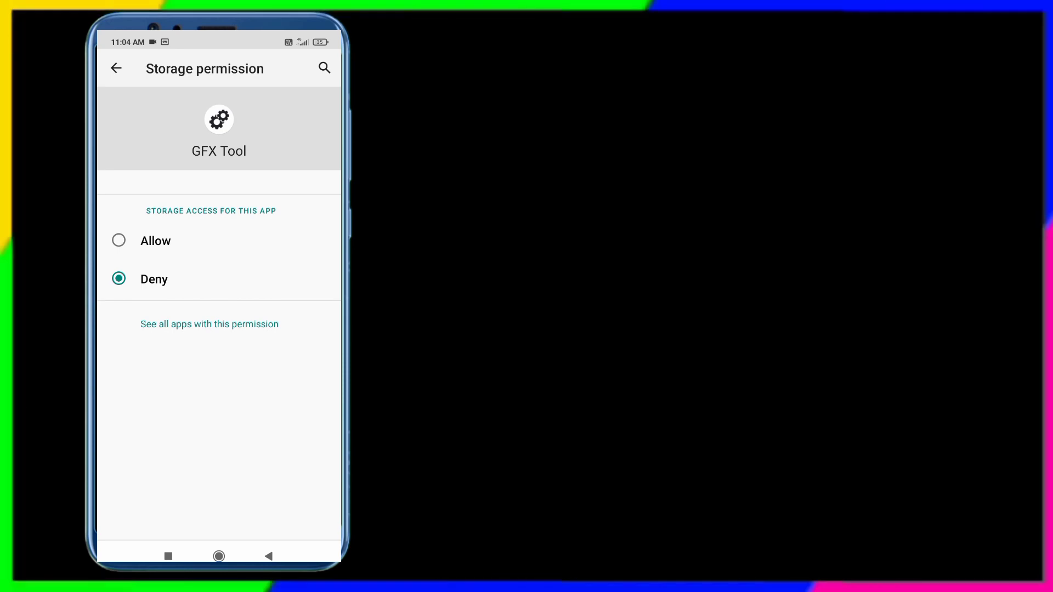
click(116, 68)
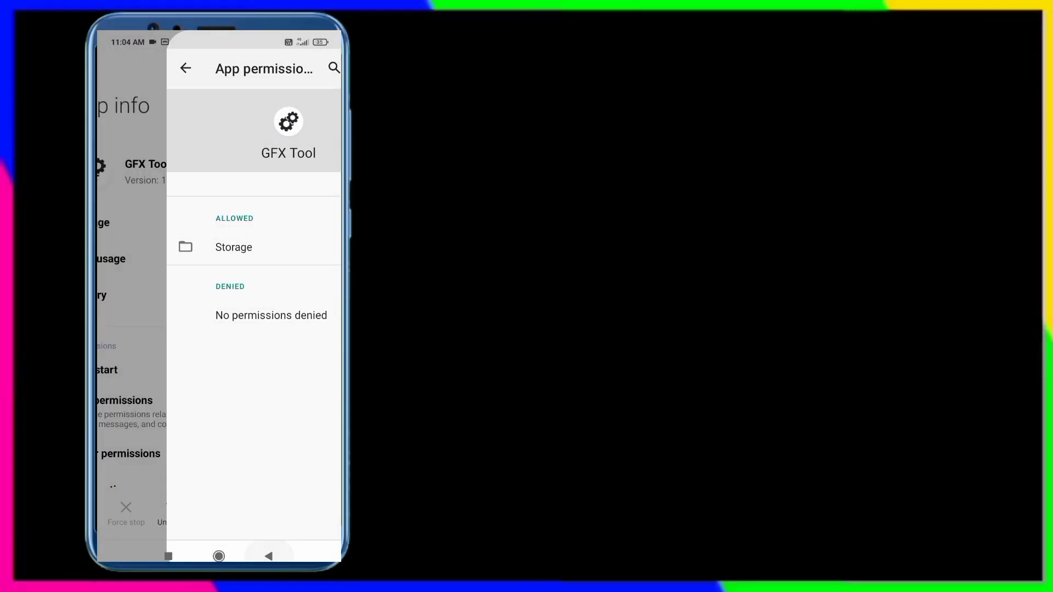
click(185, 69)
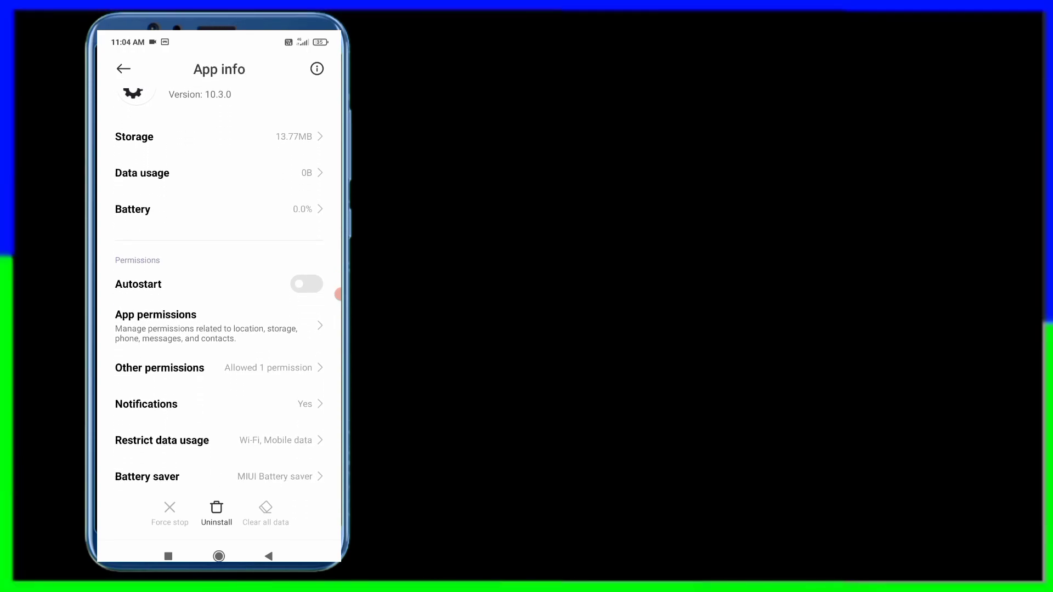